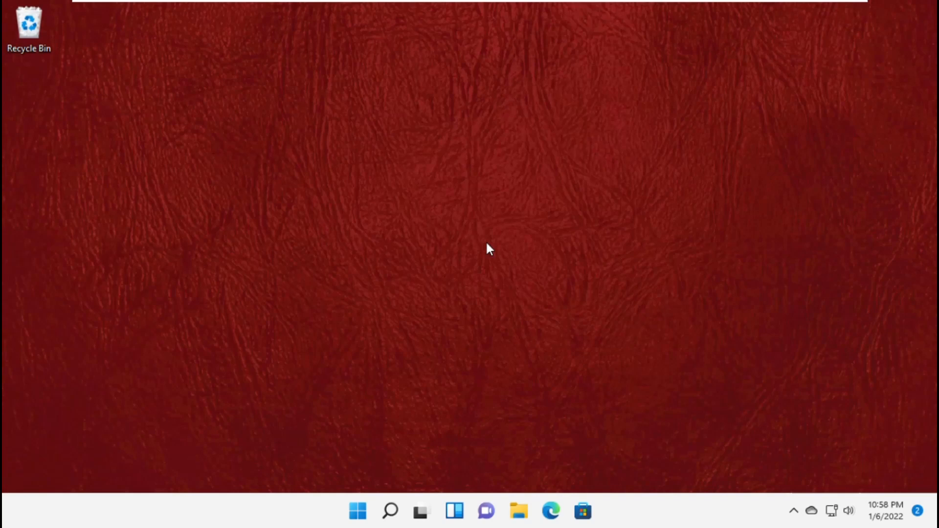
pyautogui.moveTo(426, 255)
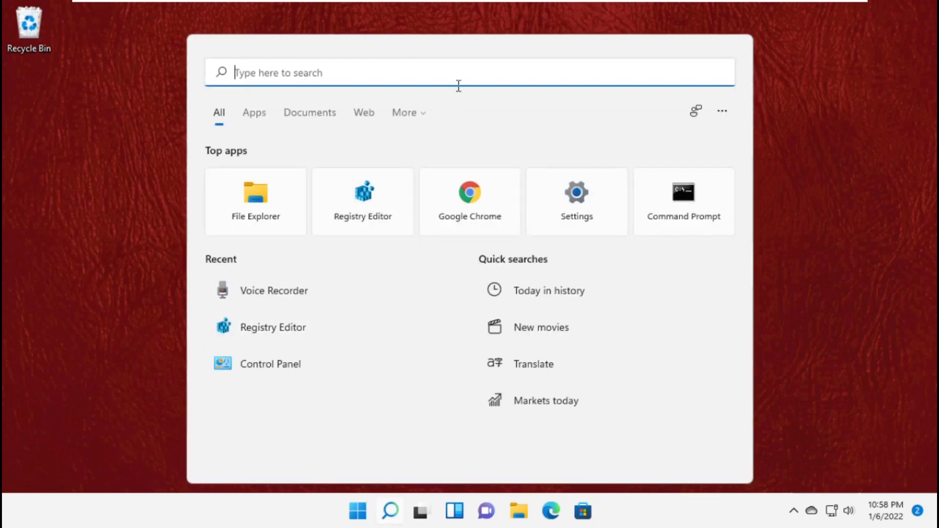
# Step: Search Start for 'Settings' so the Settings app shows as best match
pyautogui.write('Settings')
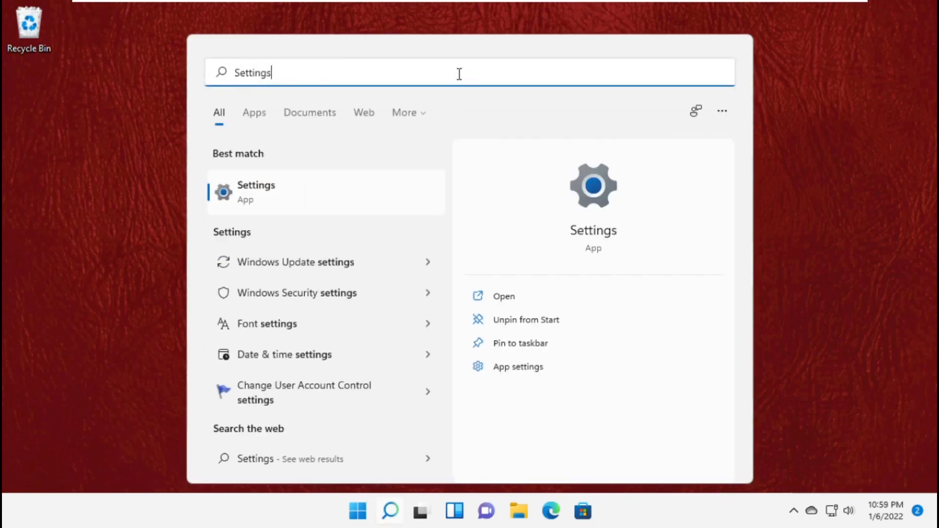
# Step: Turn off suggested content on the General privacy page and return to Privacy & security
pyautogui.click(256, 192)
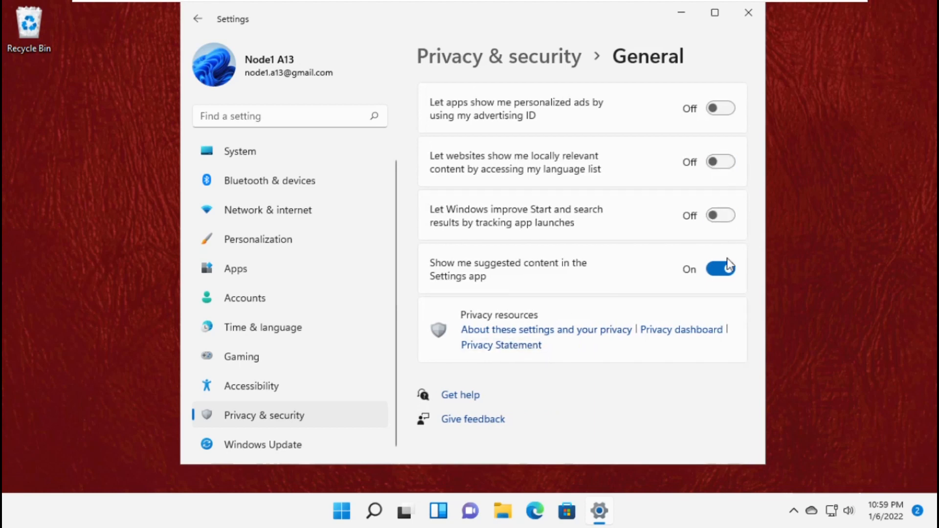
pyautogui.click(721, 268)
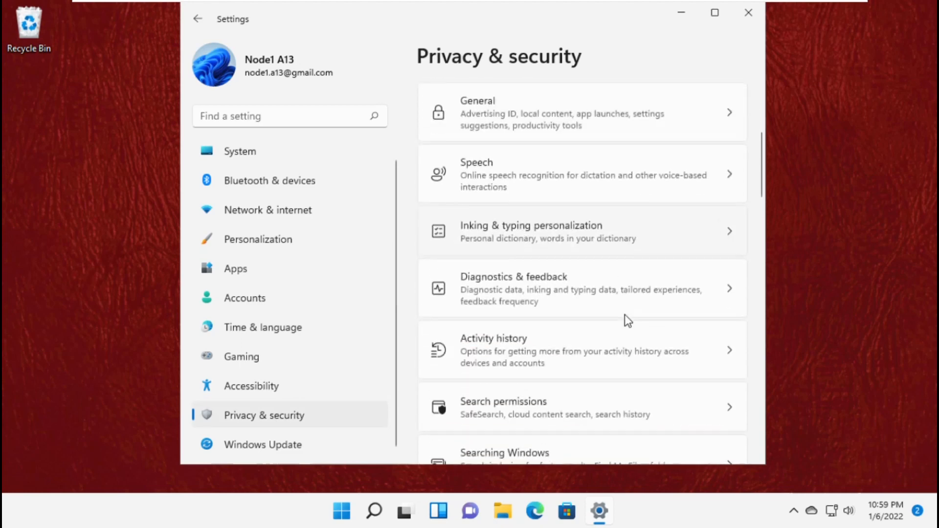
pyautogui.scroll(-3)
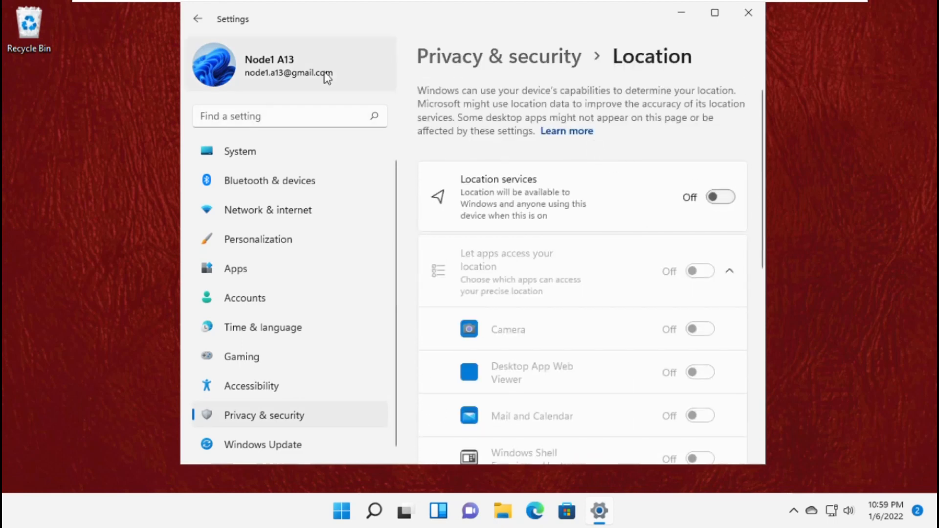
pyautogui.click(197, 19)
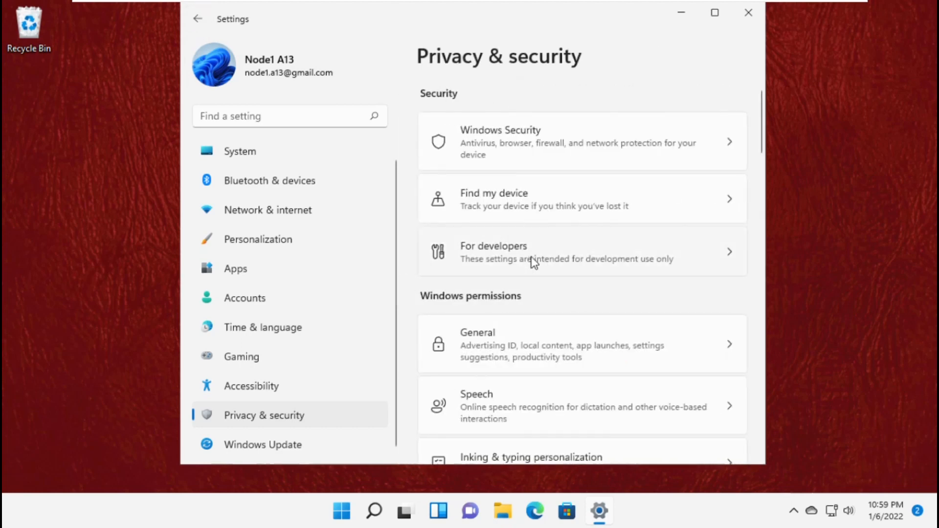
pyautogui.scroll(-3)
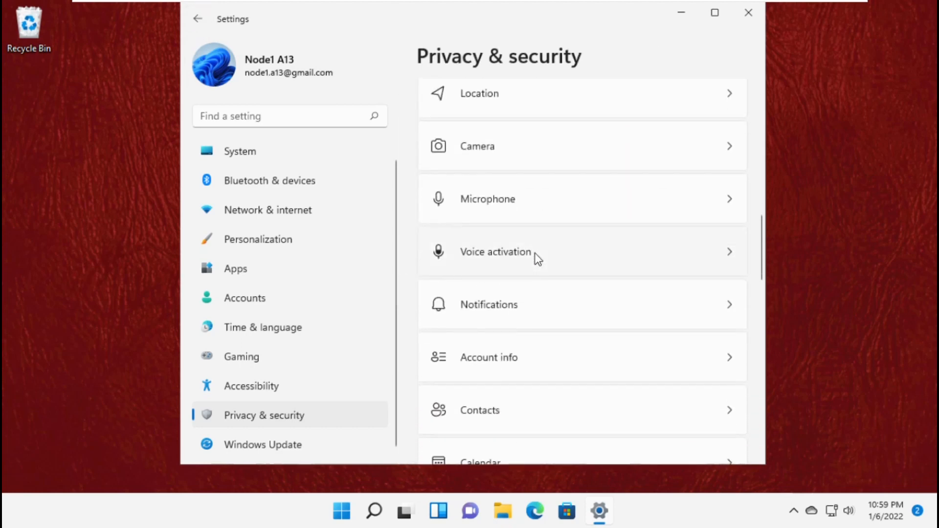
# Step: Switch Camera access off on the Camera page and go back to the overview
pyautogui.click(478, 146)
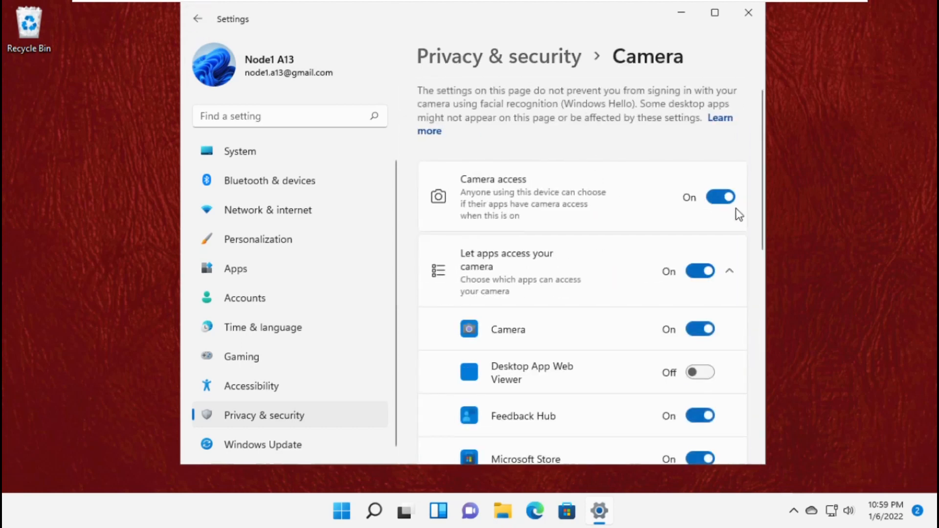
pyautogui.click(720, 197)
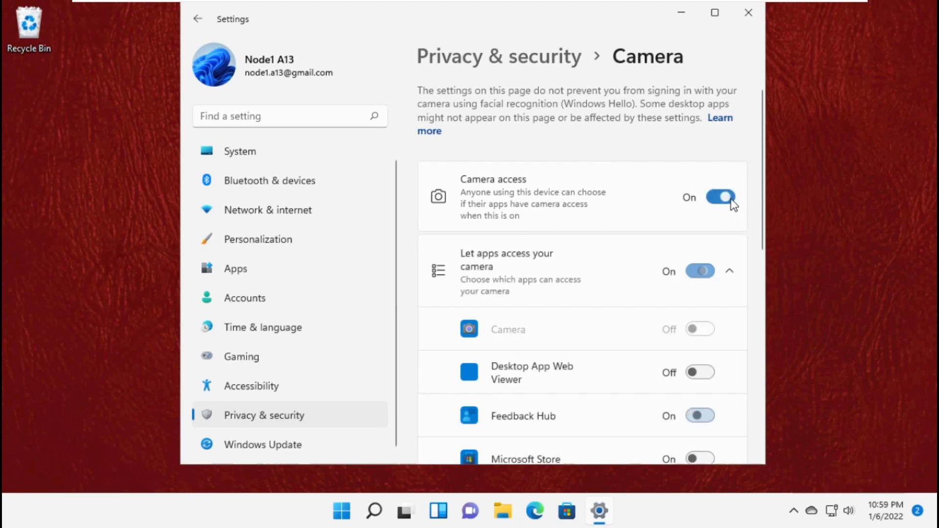
pyautogui.click(720, 196)
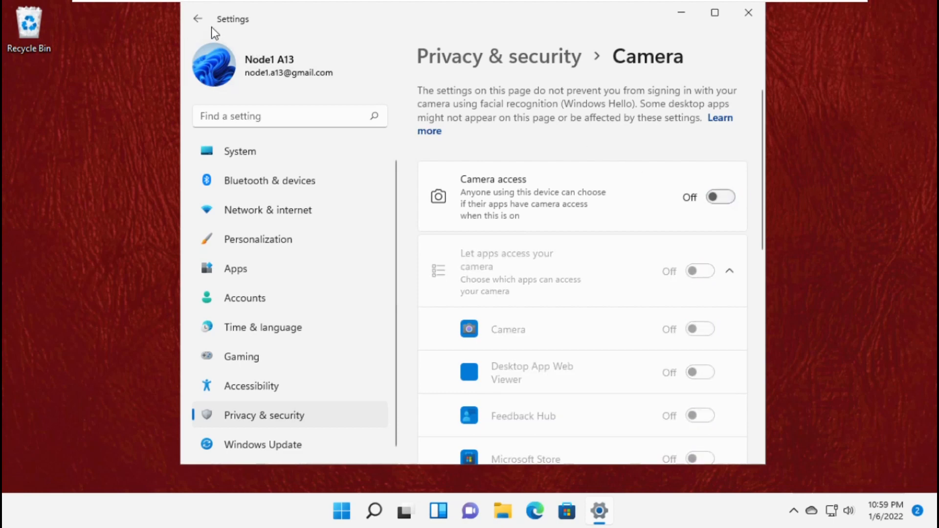
pyautogui.click(198, 18)
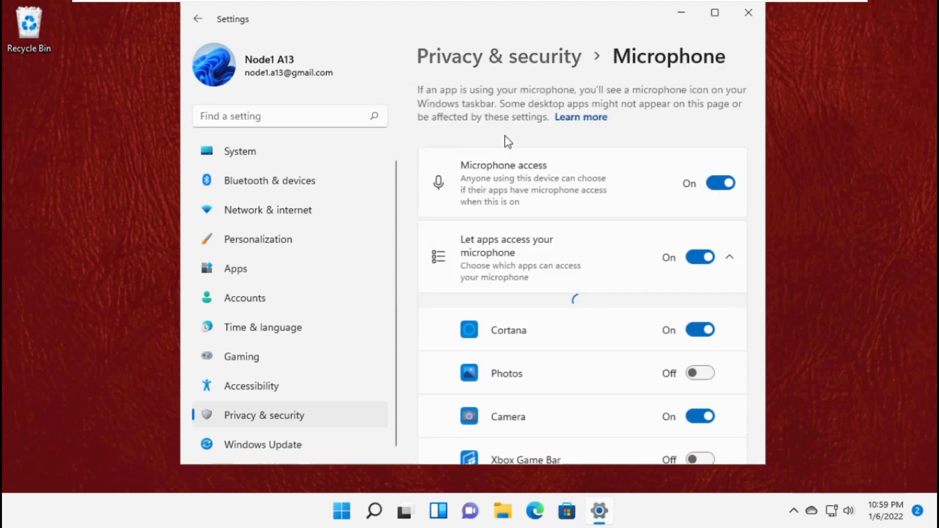
# Step: Switch Microphone access off and return to the Privacy & security overview
pyautogui.click(721, 183)
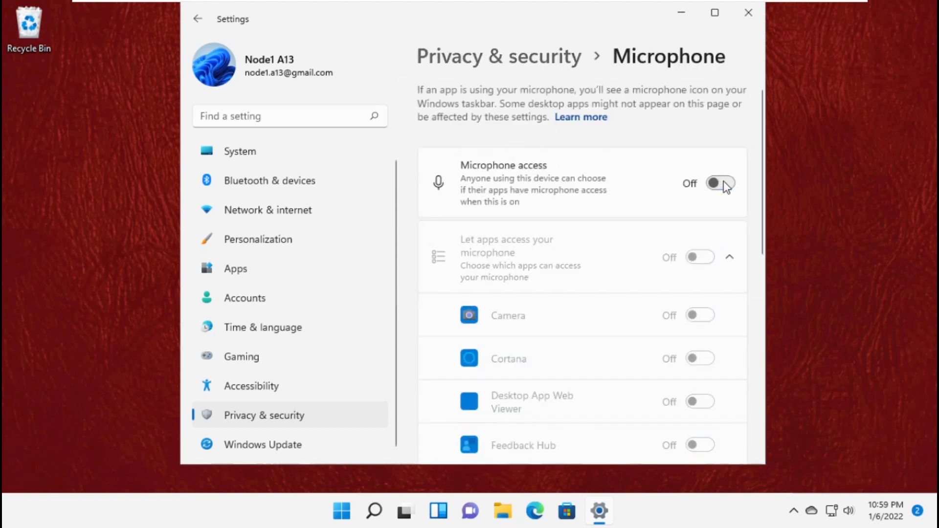
pyautogui.click(719, 183)
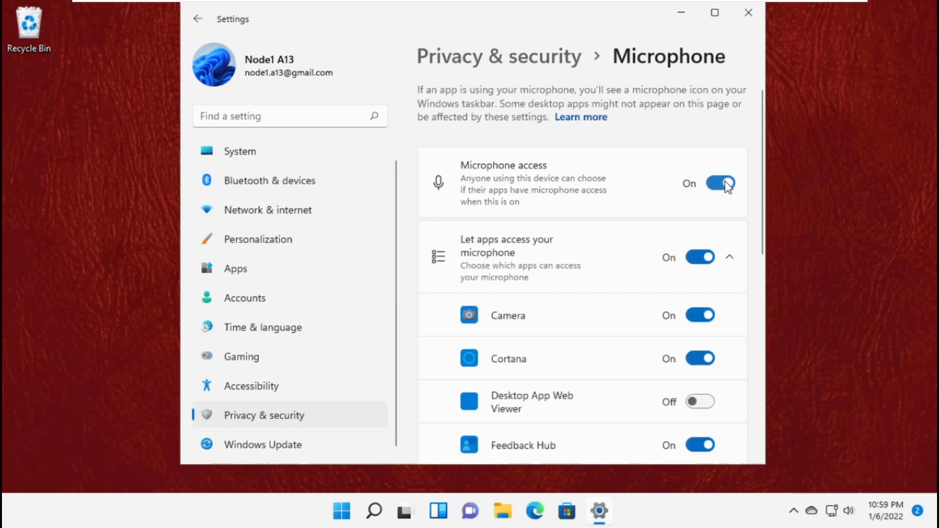
pyautogui.click(719, 183)
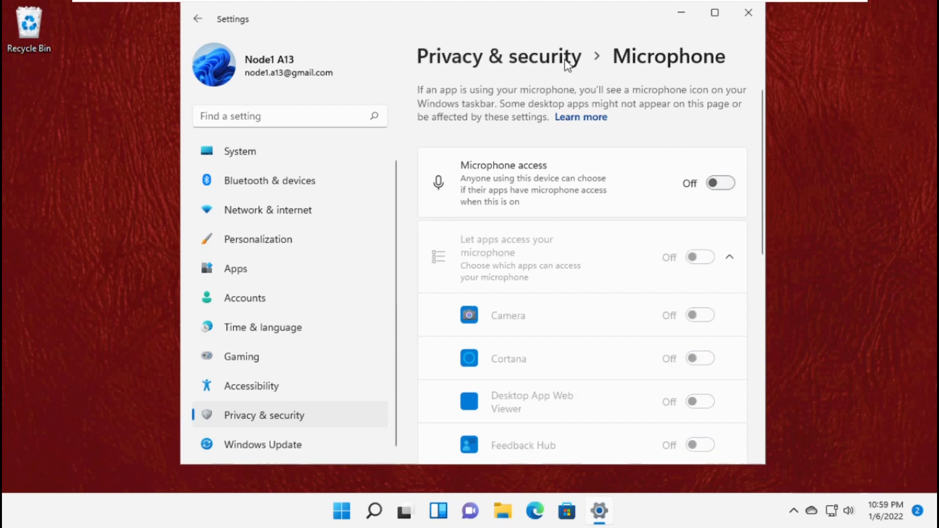
pyautogui.click(198, 19)
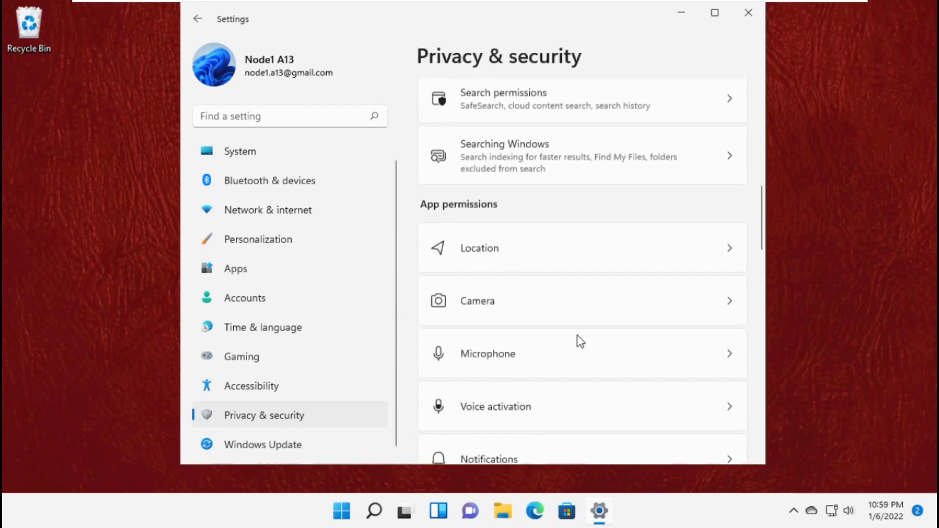
# Step: Review the Notifications and Contacts permission pages, turning contacts access off
pyautogui.scroll(-3)
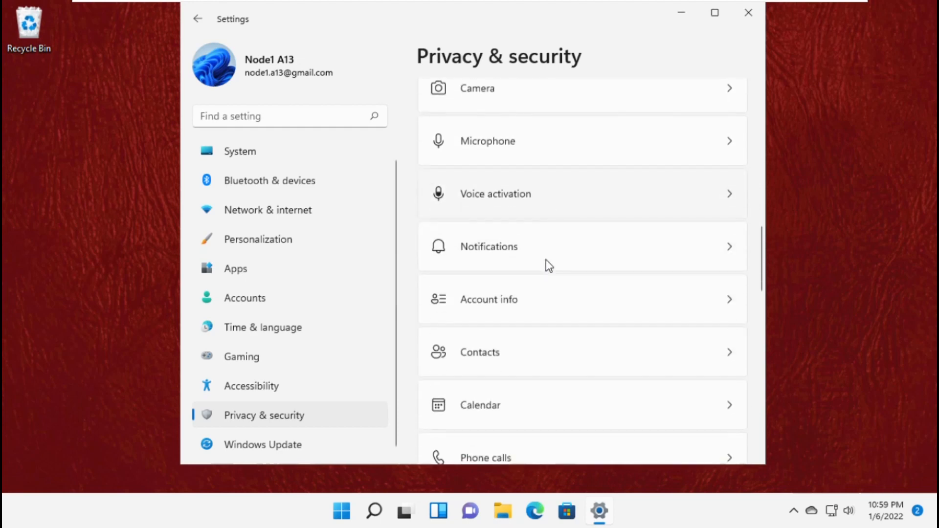
pyautogui.click(488, 247)
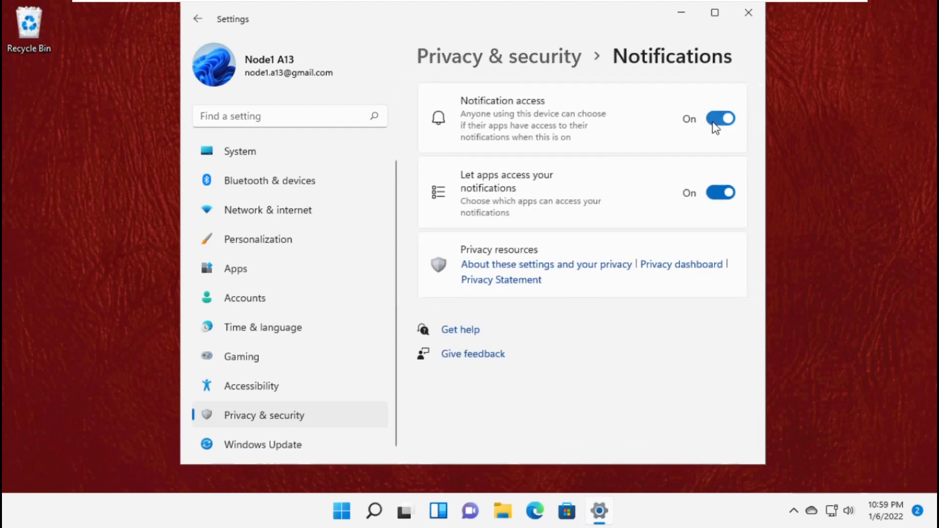
pyautogui.click(197, 19)
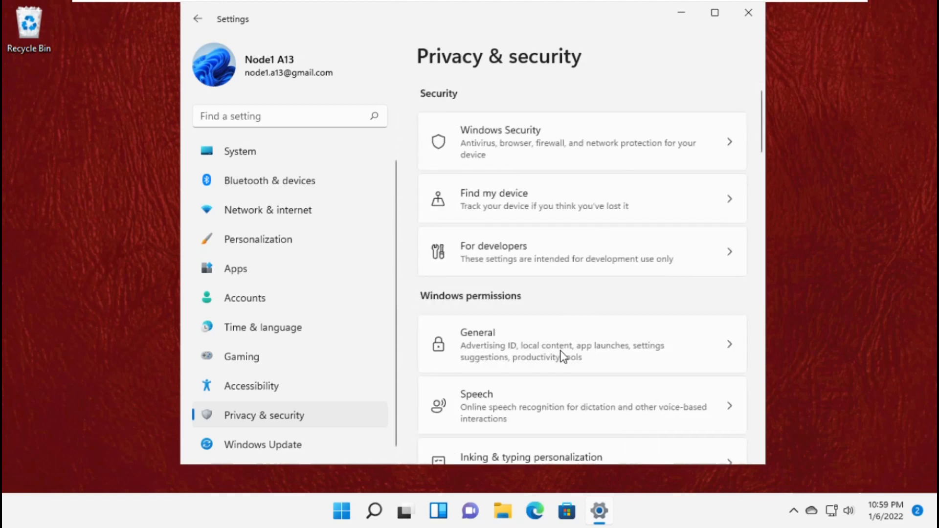
pyautogui.scroll(-3)
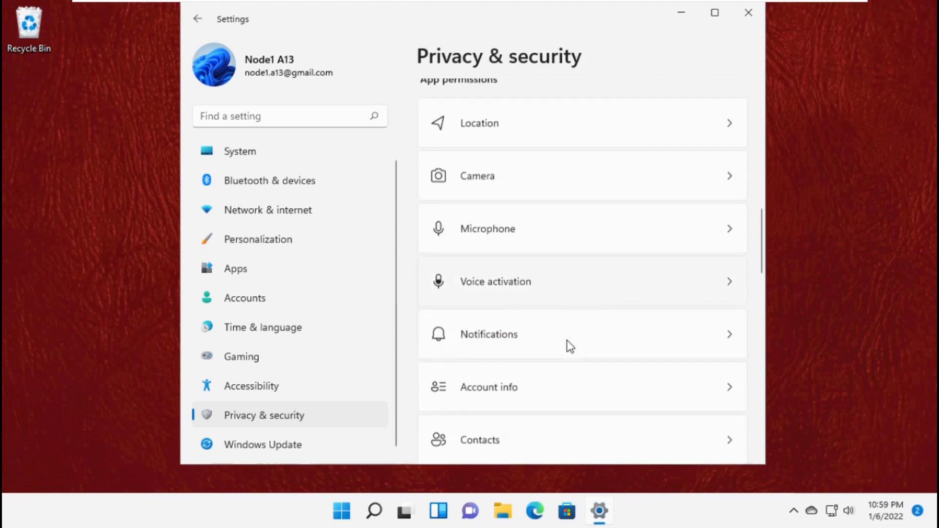
pyautogui.scroll(-3)
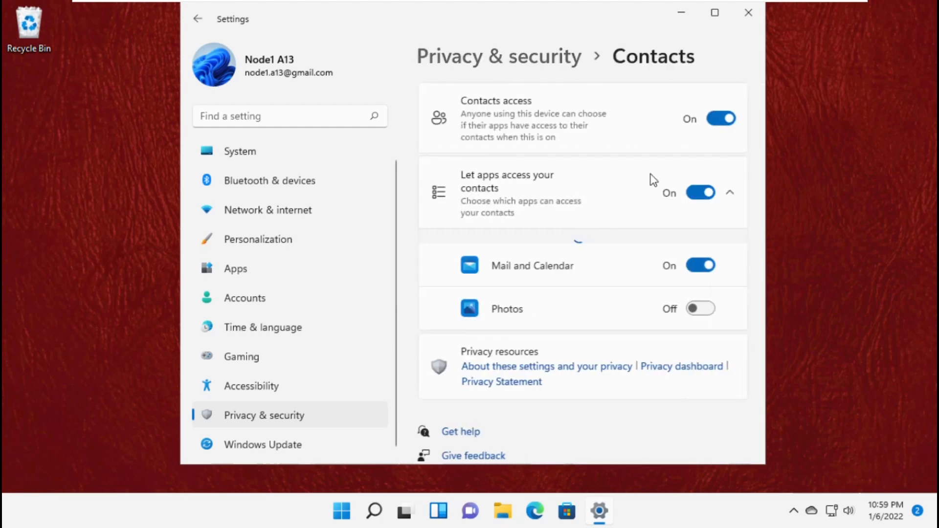
pyautogui.click(721, 118)
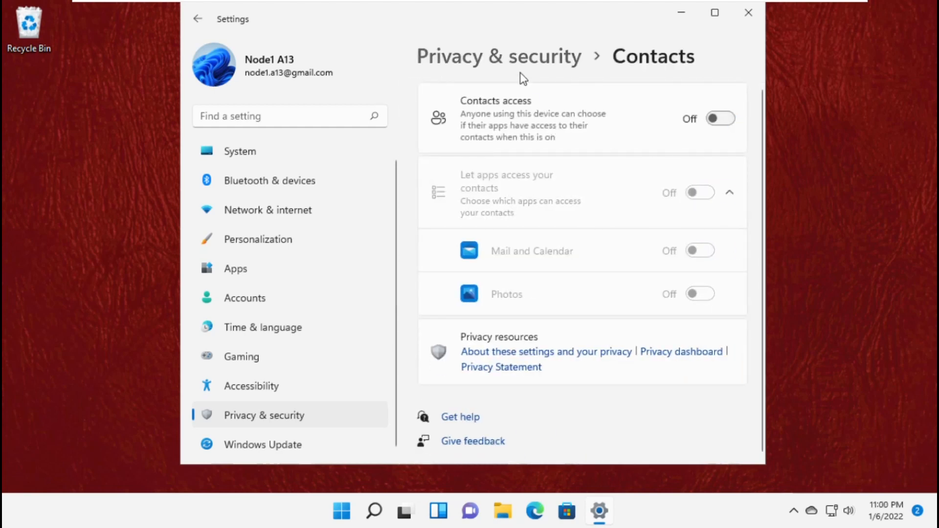
pyautogui.click(198, 19)
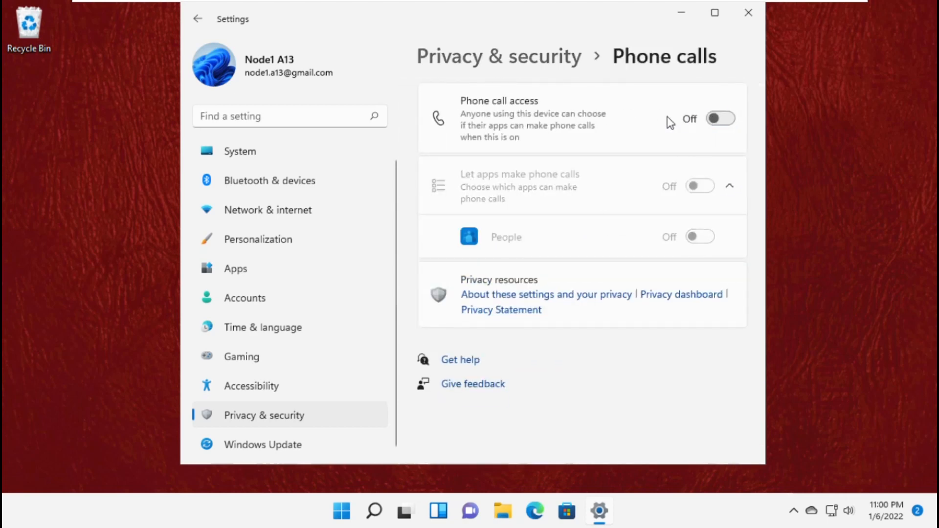
pyautogui.click(198, 19)
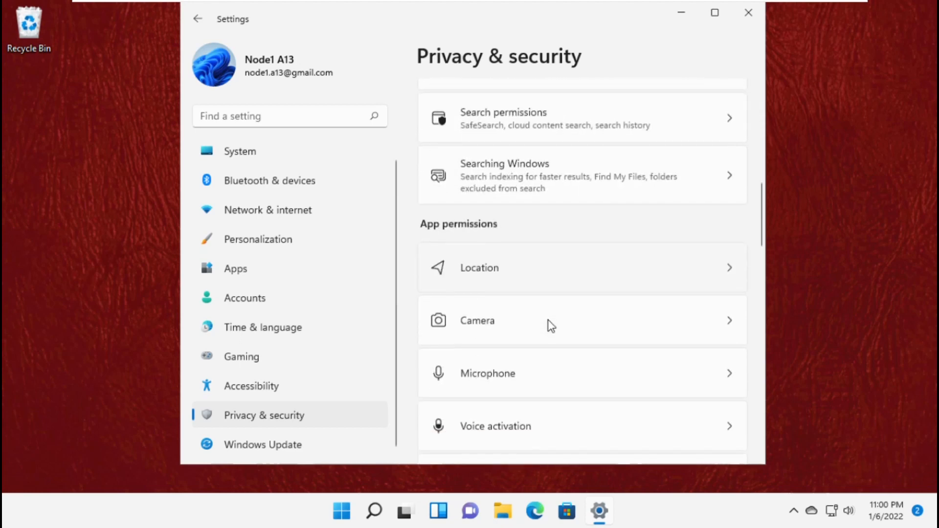
# Step: Visit the Call history, Radios and Messaging pages, leaving Messaging access off
pyautogui.scroll(-3)
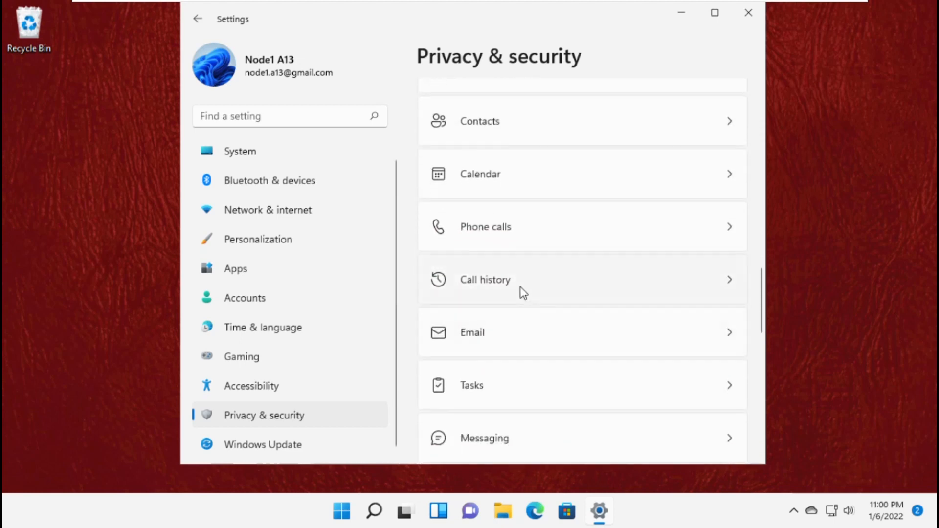
pyautogui.click(485, 280)
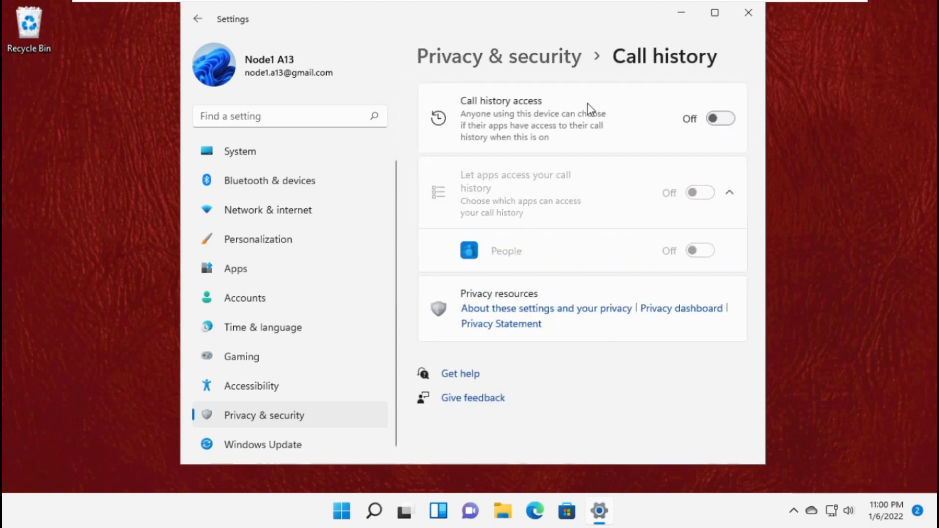
pyautogui.click(198, 19)
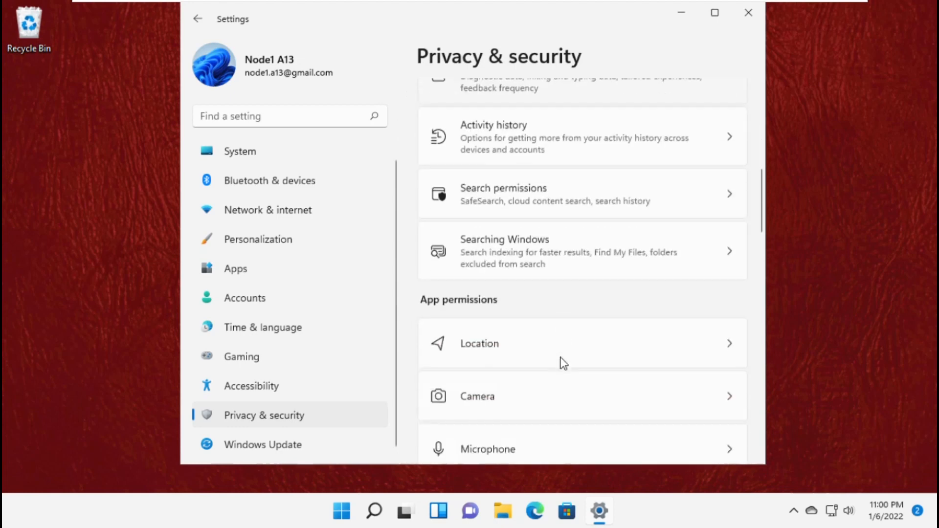
pyautogui.scroll(-3)
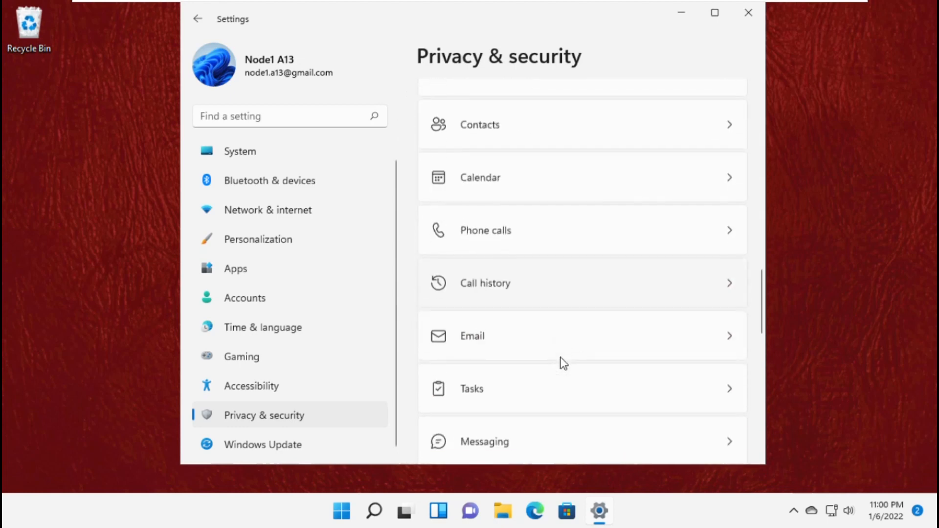
pyautogui.scroll(-3)
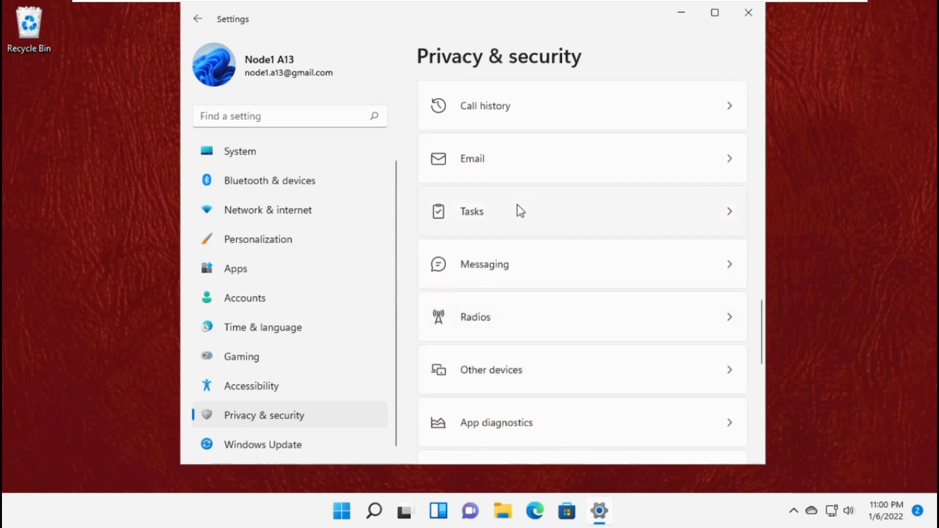
pyautogui.click(581, 212)
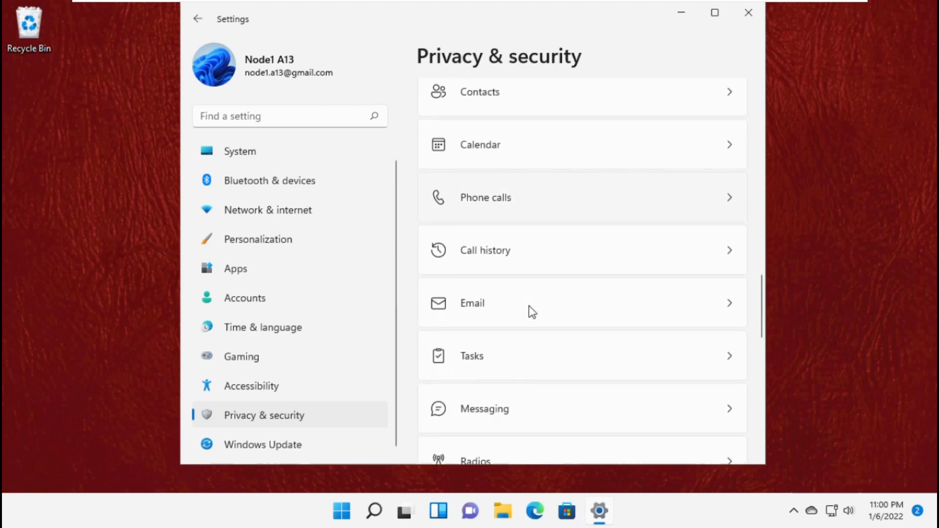
pyautogui.scroll(-3)
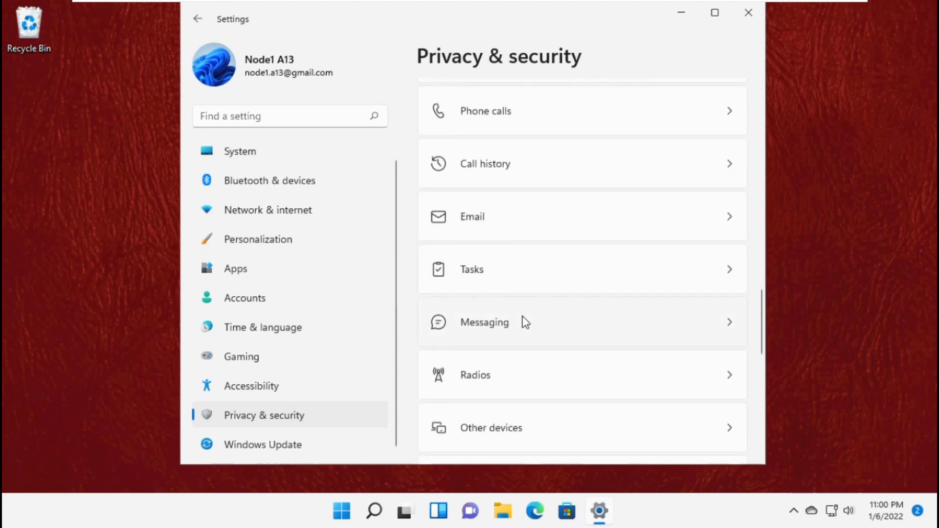
pyautogui.click(484, 322)
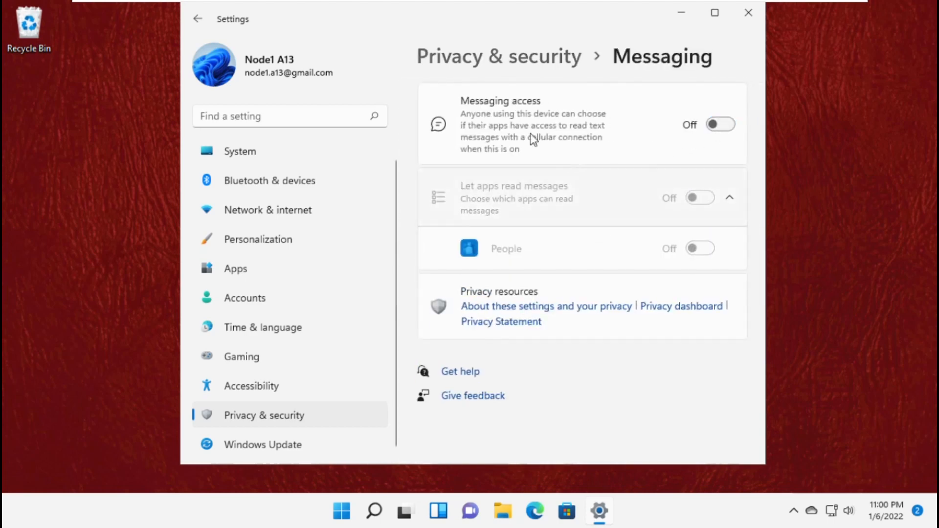
pyautogui.click(198, 18)
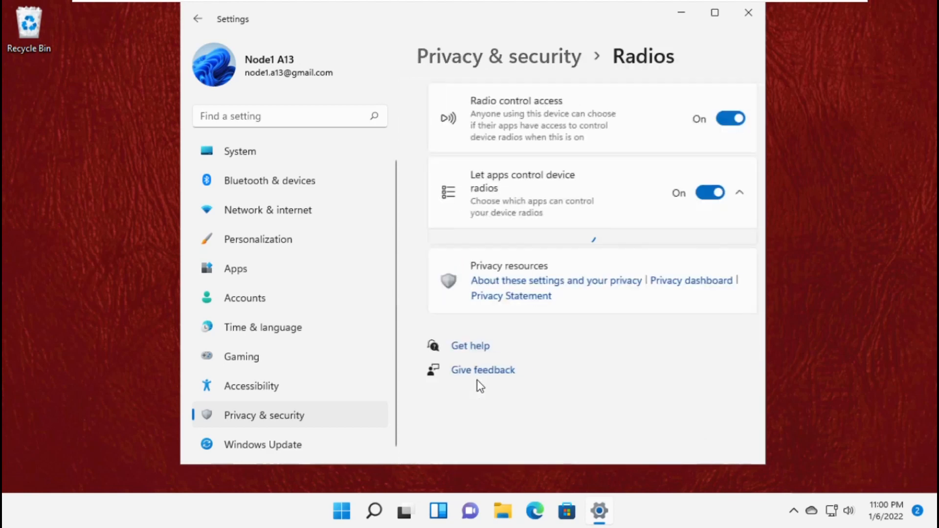
pyautogui.click(730, 118)
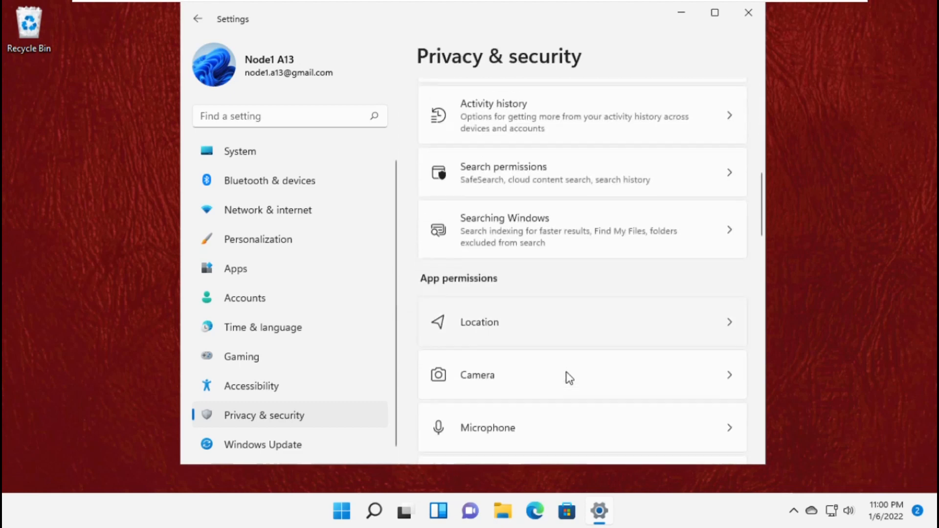
# Step: Confirm App diagnostics access is off and scroll through the remaining permissions
pyautogui.scroll(-3)
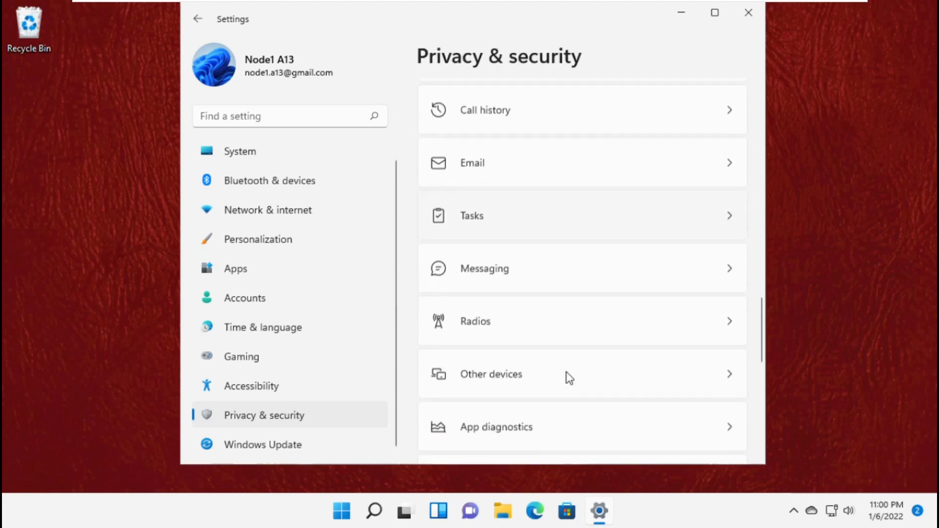
pyautogui.scroll(-3)
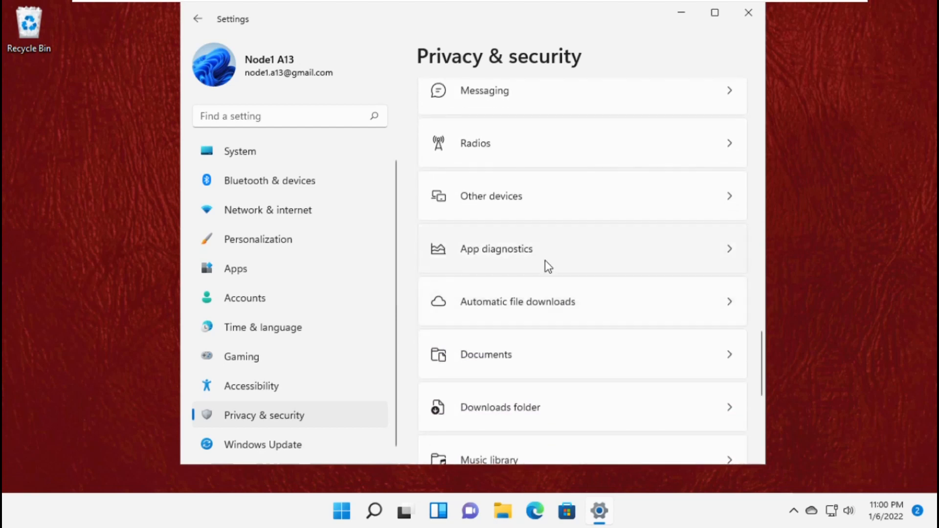
pyautogui.click(496, 248)
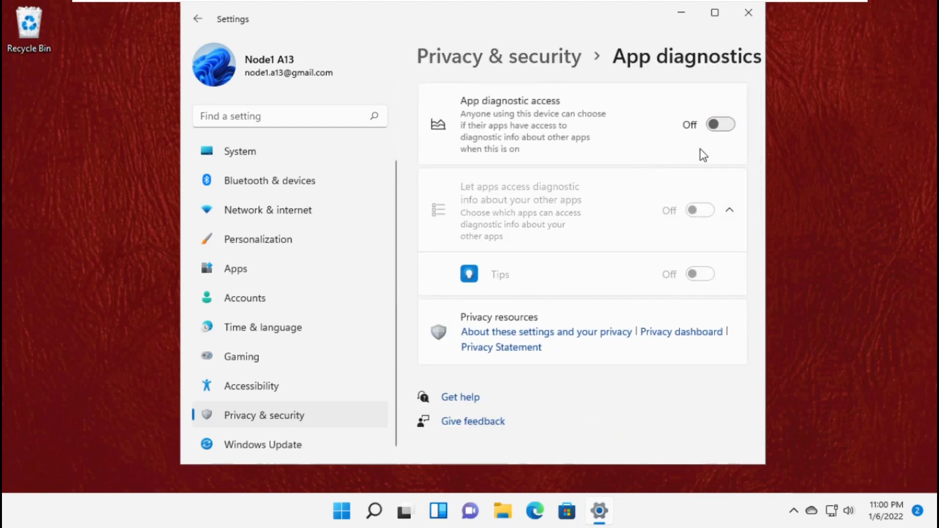
pyautogui.click(198, 19)
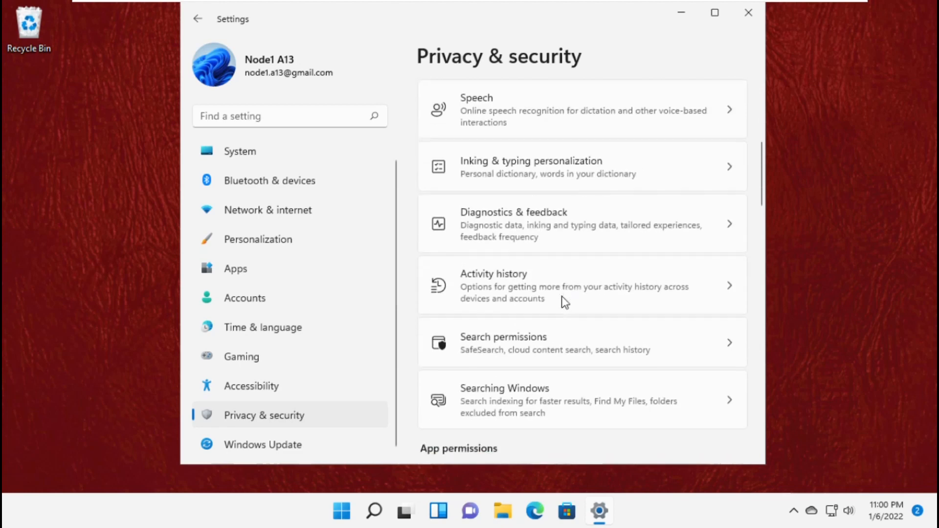
pyautogui.scroll(-3)
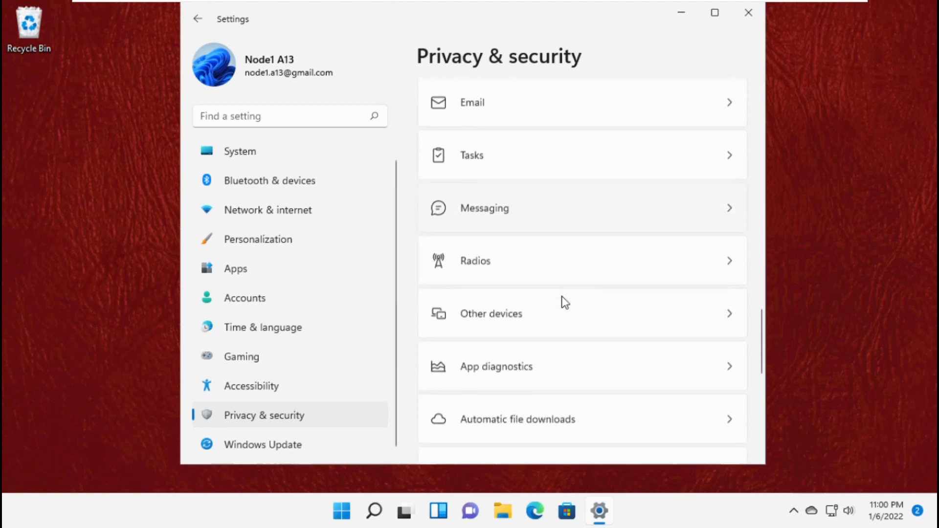
pyautogui.scroll(-3)
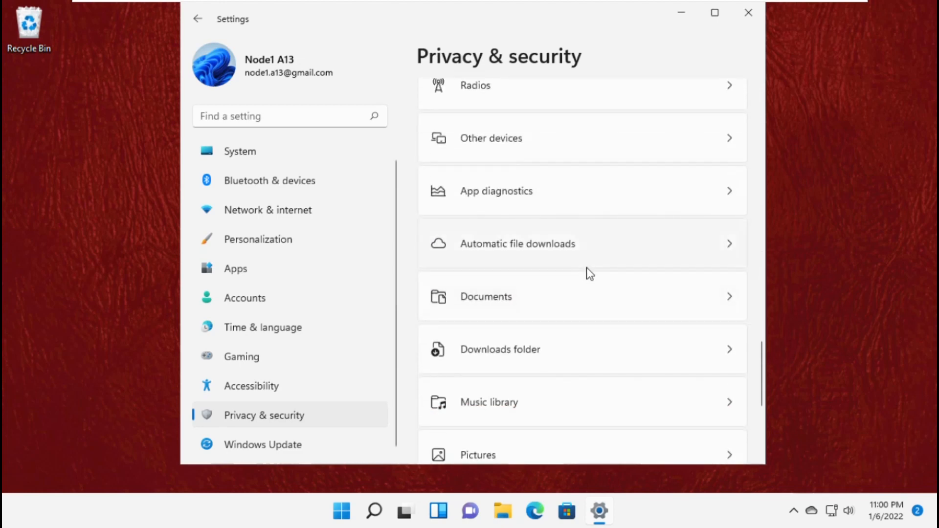
pyautogui.scroll(-3)
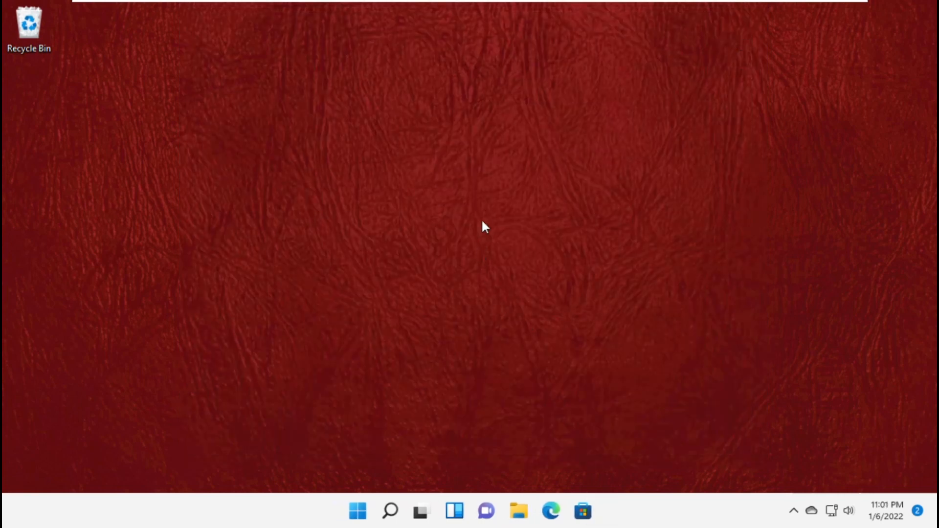
pyautogui.moveTo(283, 443)
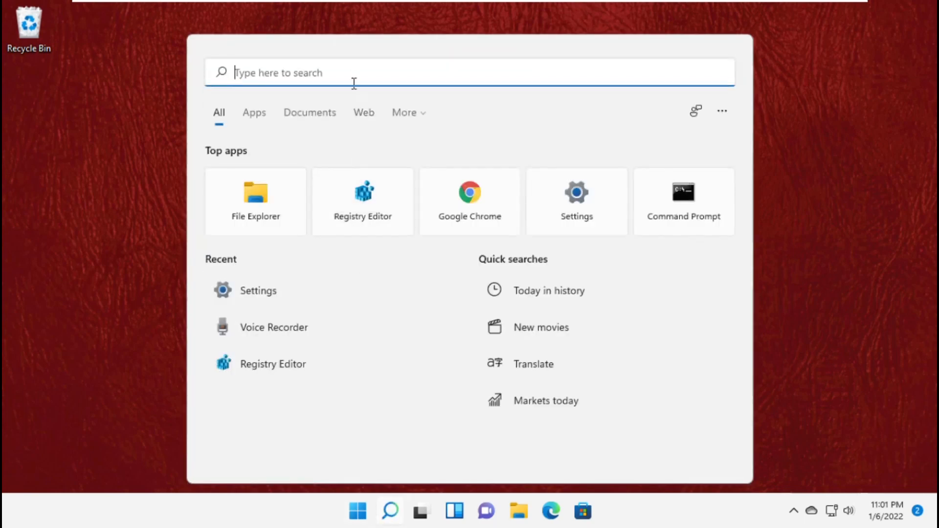
# Step: Run sysdm.cpl from Windows Search to bring up System Properties
pyautogui.write('sysdm.cp')
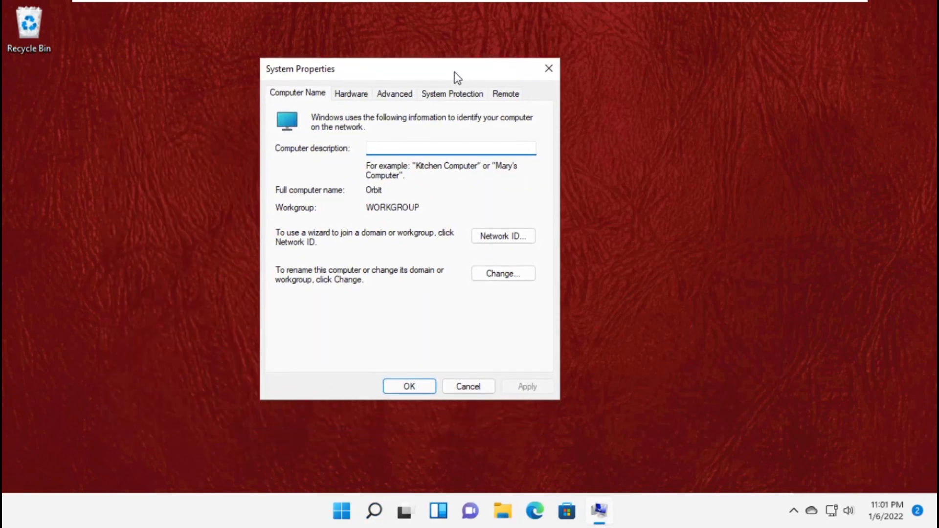
# Step: Set visual effects to 'Adjust for best performance' in Performance Options and apply it
pyautogui.click(395, 93)
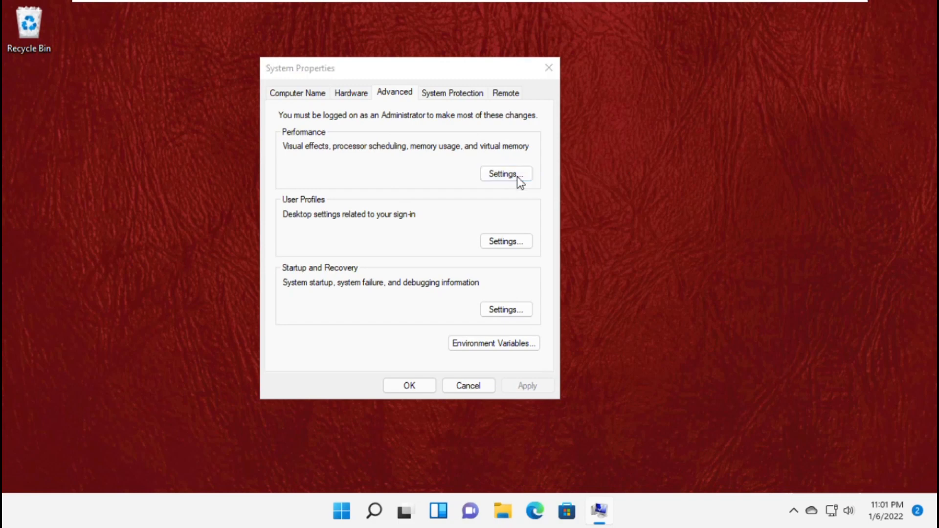
pyautogui.click(505, 175)
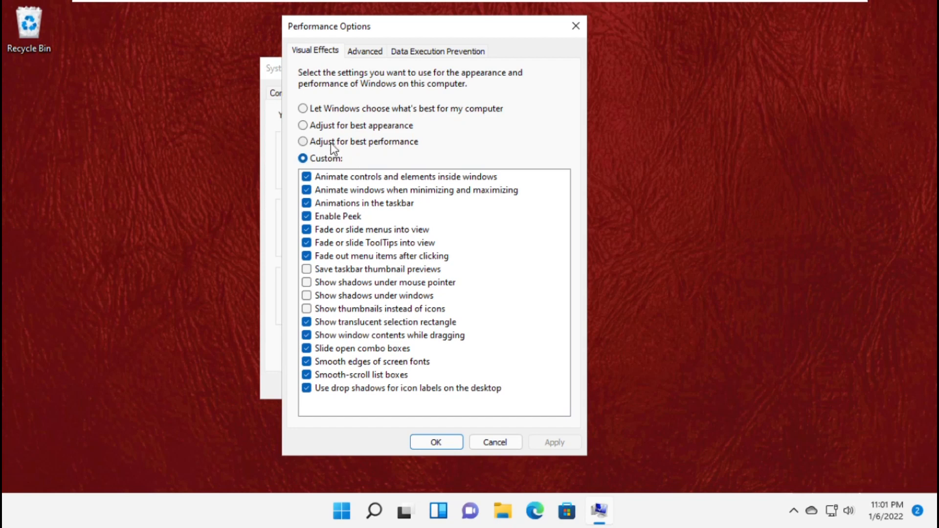
pyautogui.click(303, 141)
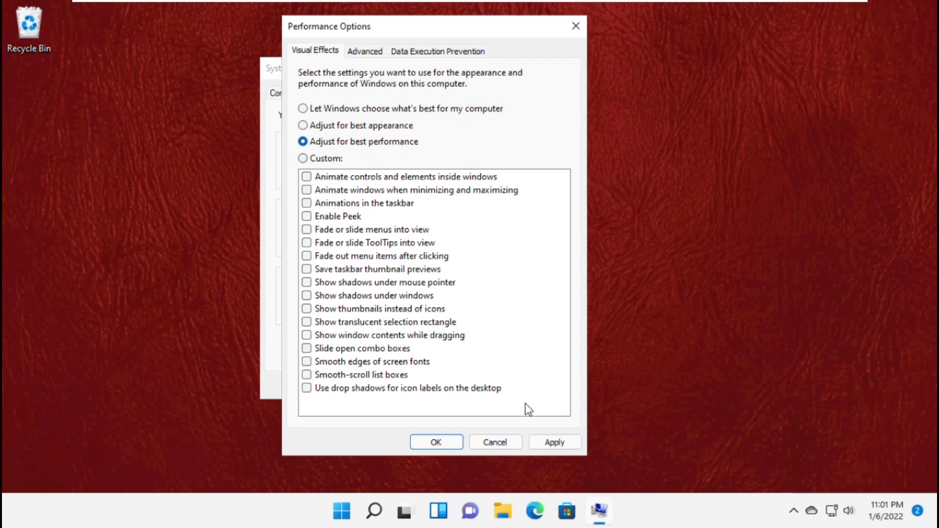
pyautogui.click(437, 442)
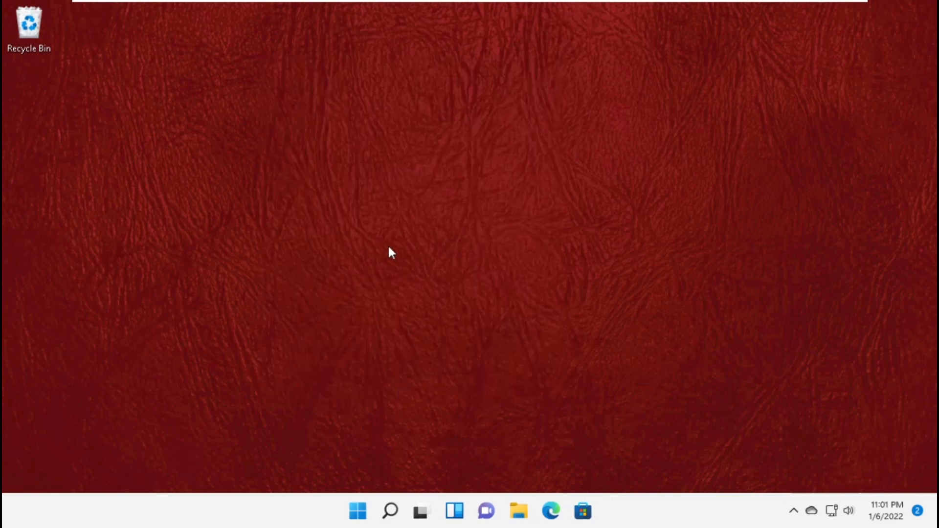
# Step: Launch Task Manager via the taskmgr command in Windows Search
pyautogui.click(388, 511)
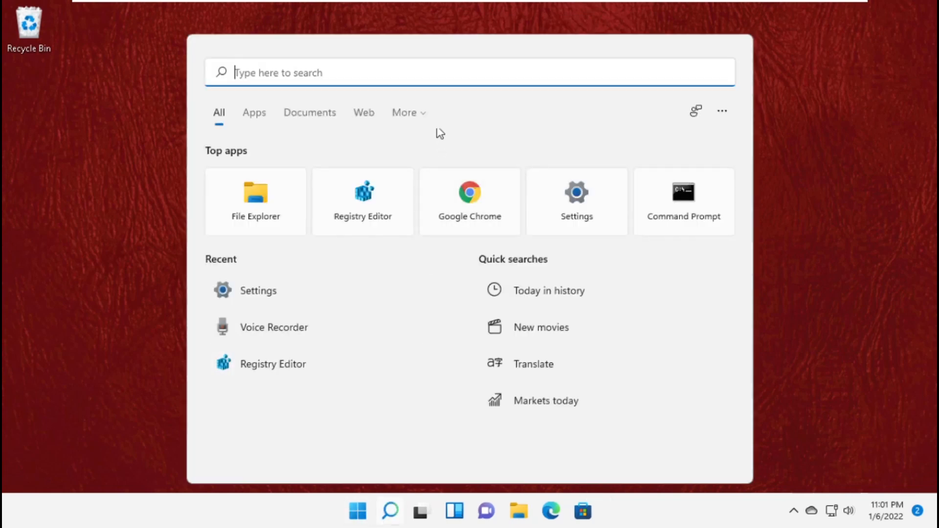
pyautogui.write('taskmgr')
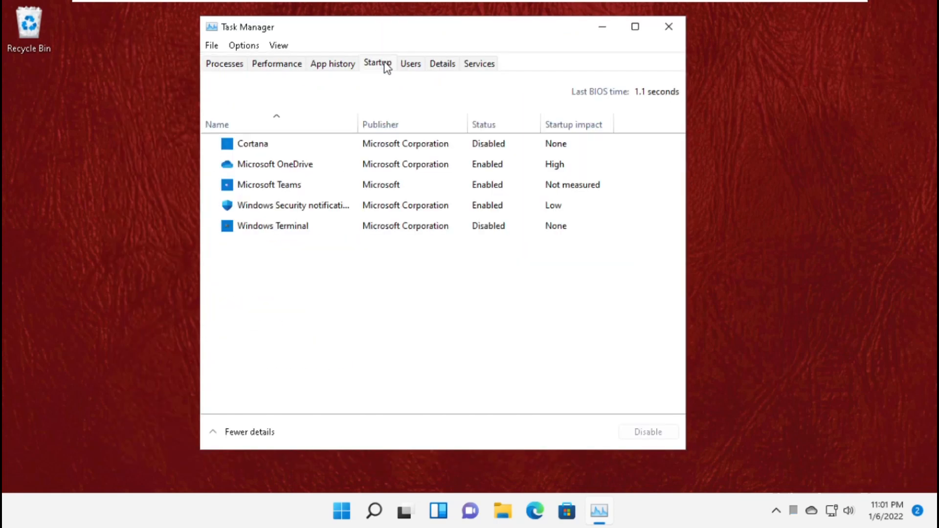
# Step: Disable Microsoft OneDrive and Microsoft Teams at startup, then close Task Manager
pyautogui.click(276, 163)
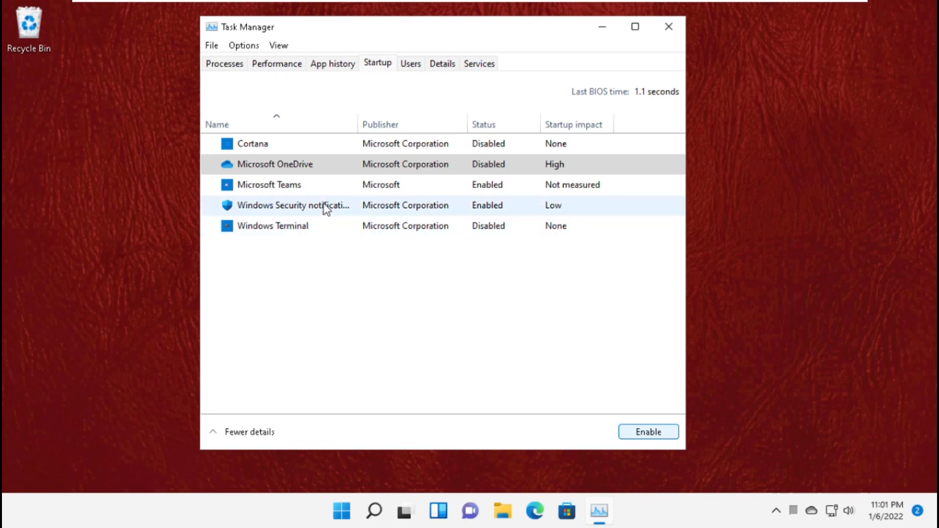
pyautogui.click(269, 185)
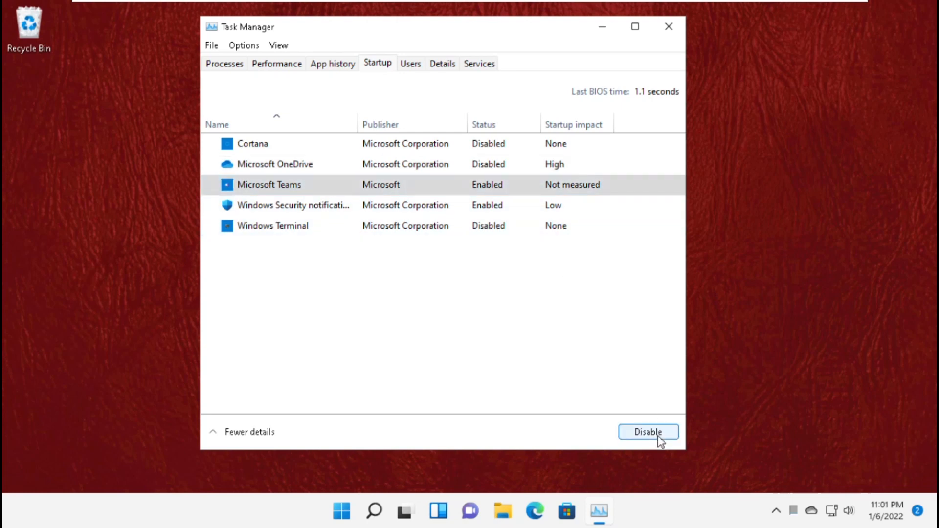
pyautogui.click(648, 431)
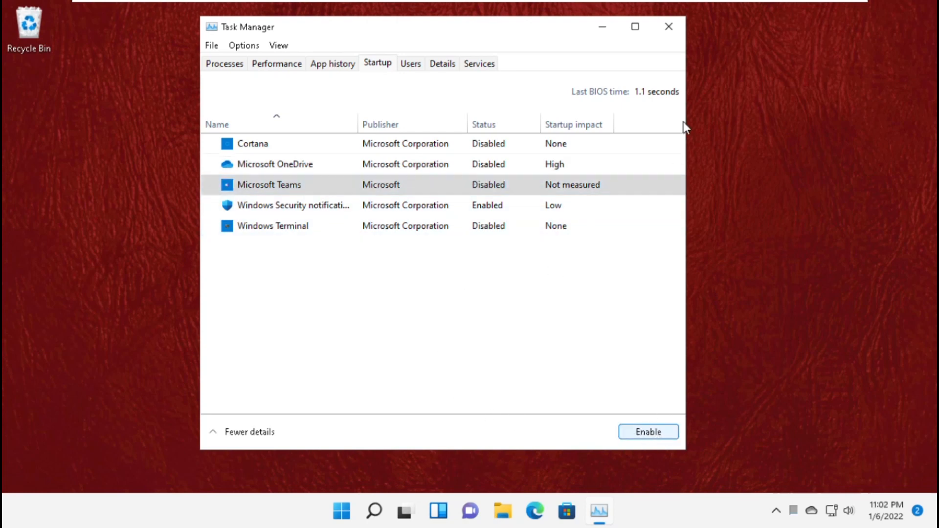
pyautogui.click(668, 27)
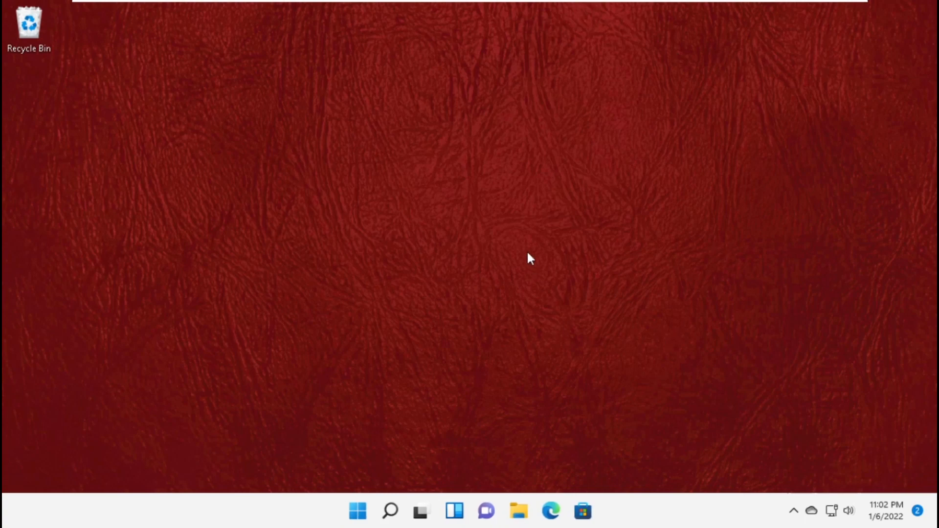